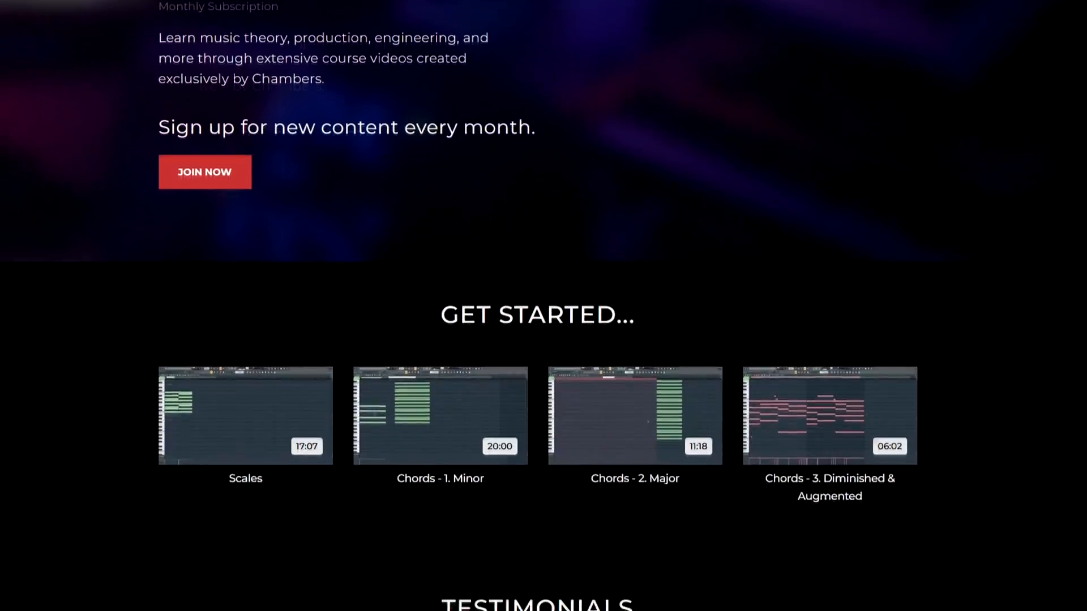
pyautogui.scroll(-3)
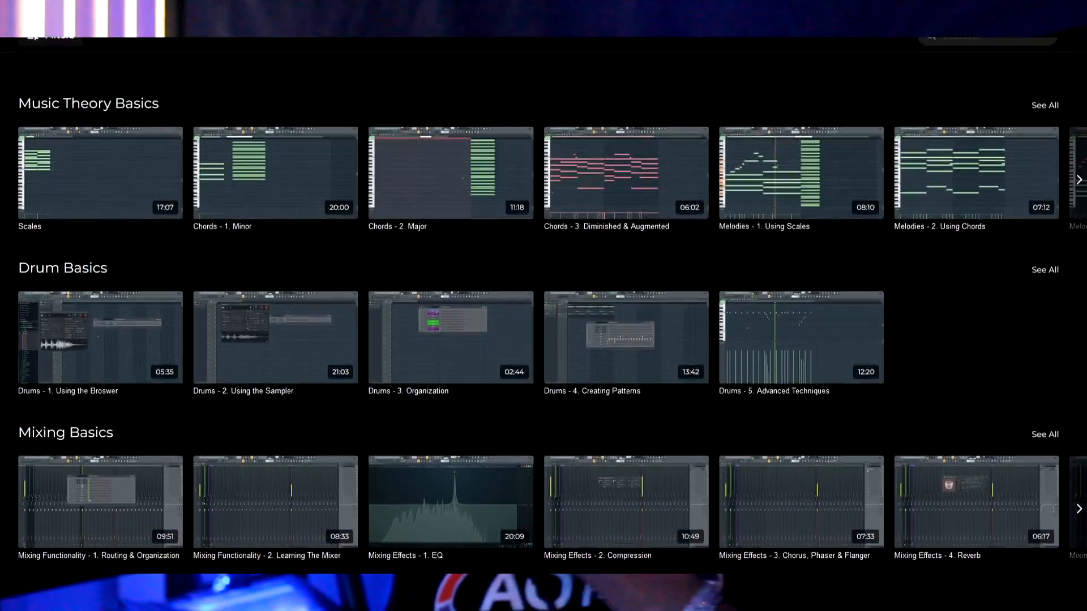
pyautogui.scroll(-3)
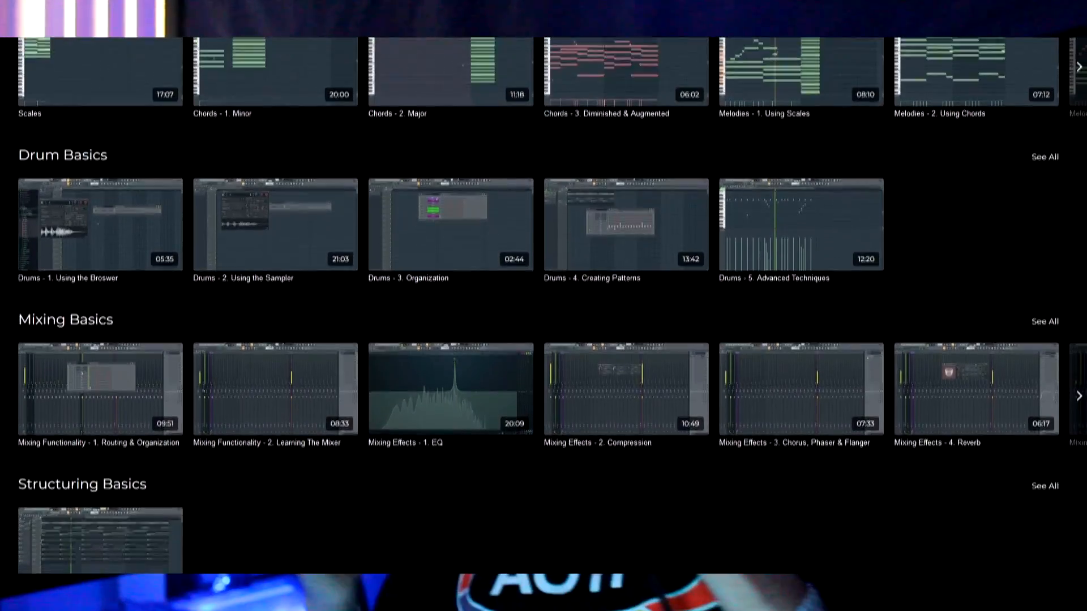